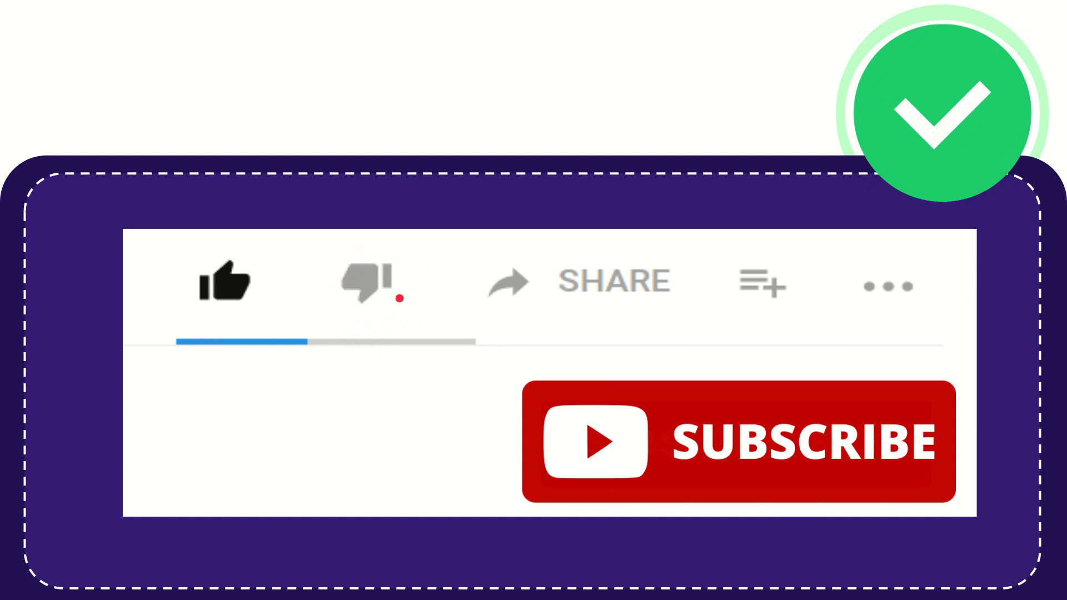
left_click(364, 282)
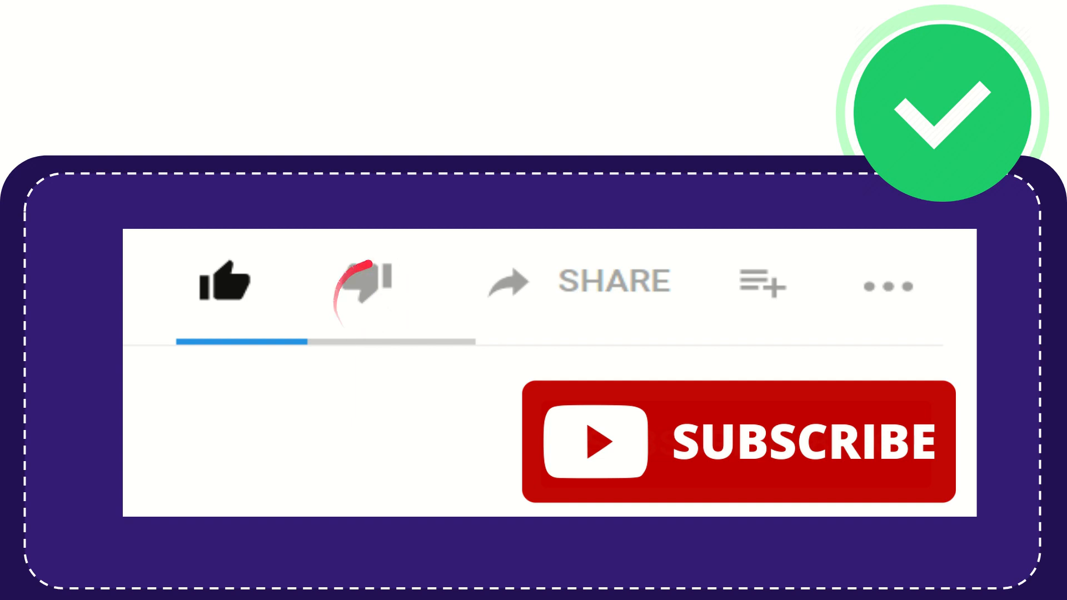